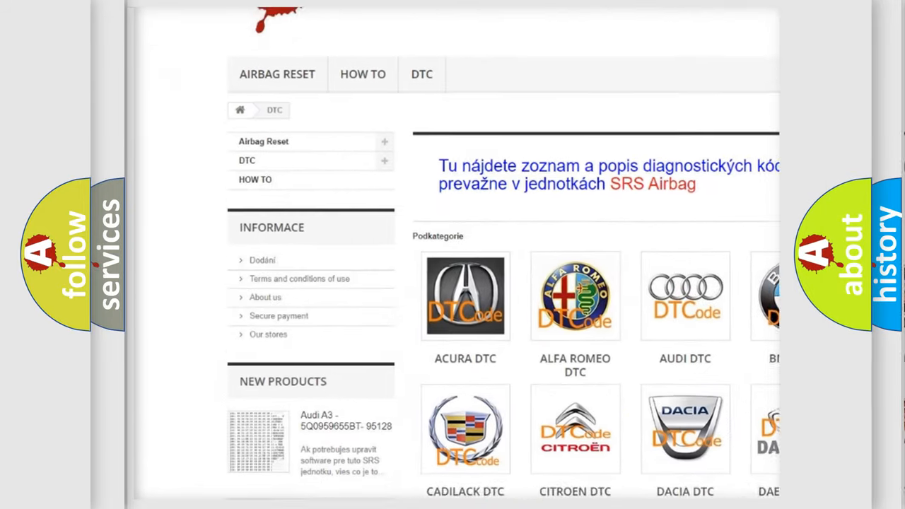
scroll("down", 3)
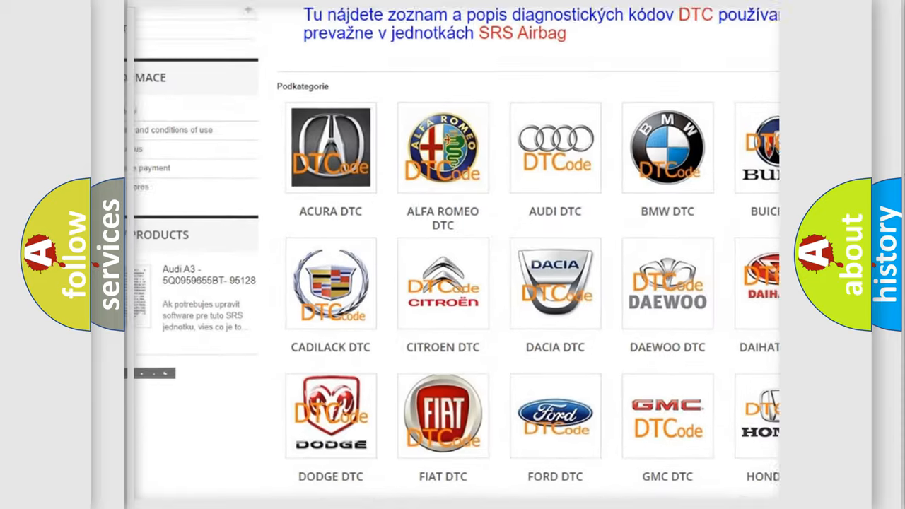
scroll("down", 3)
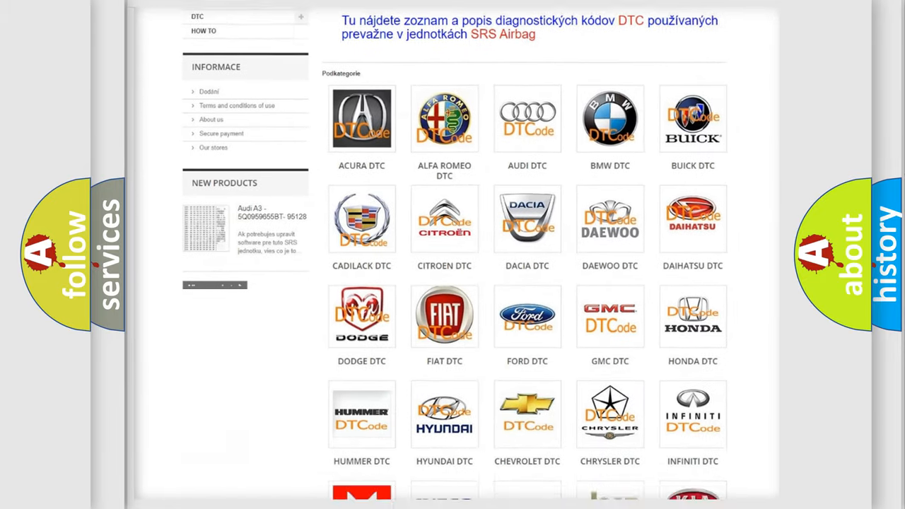
scroll("down", 3)
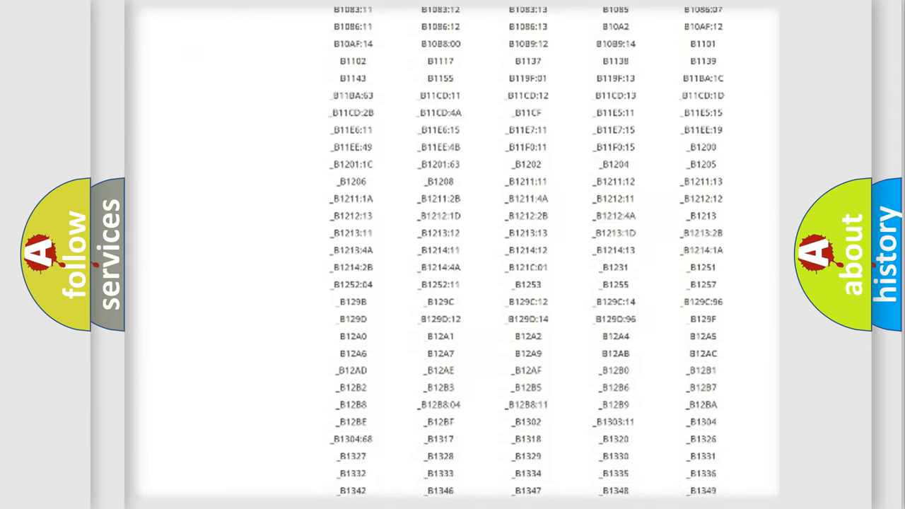
scroll("down", 3)
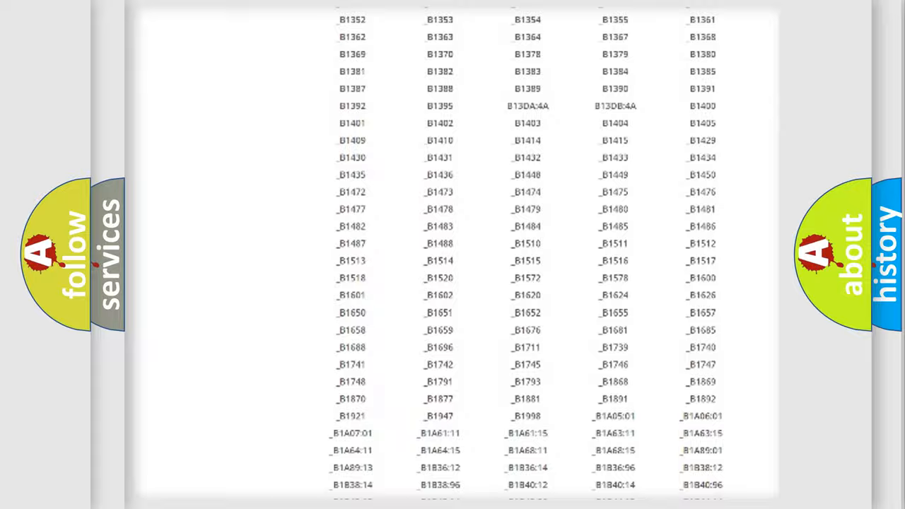